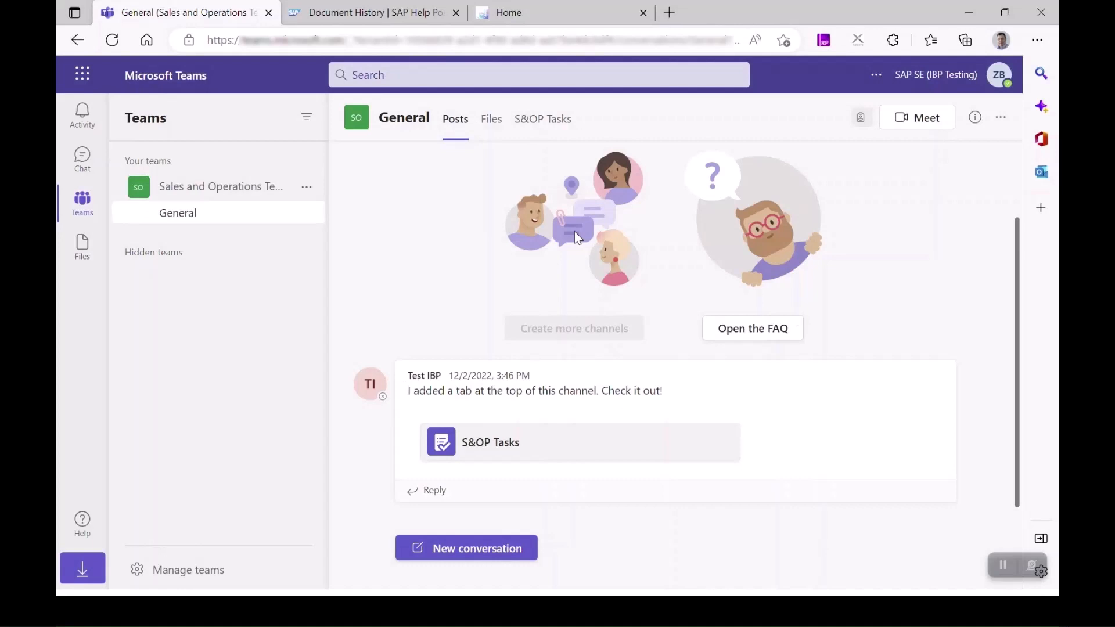
pyautogui.moveTo(542, 118)
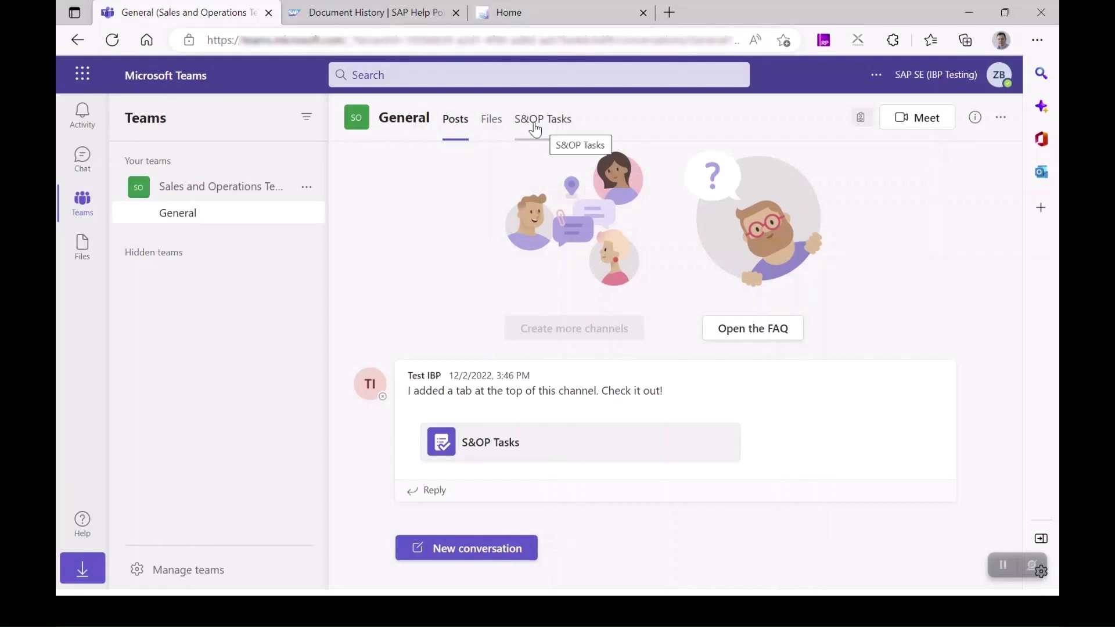
# - Show the S&OP Tasks Planner board in the General channel
pyautogui.click(543, 119)
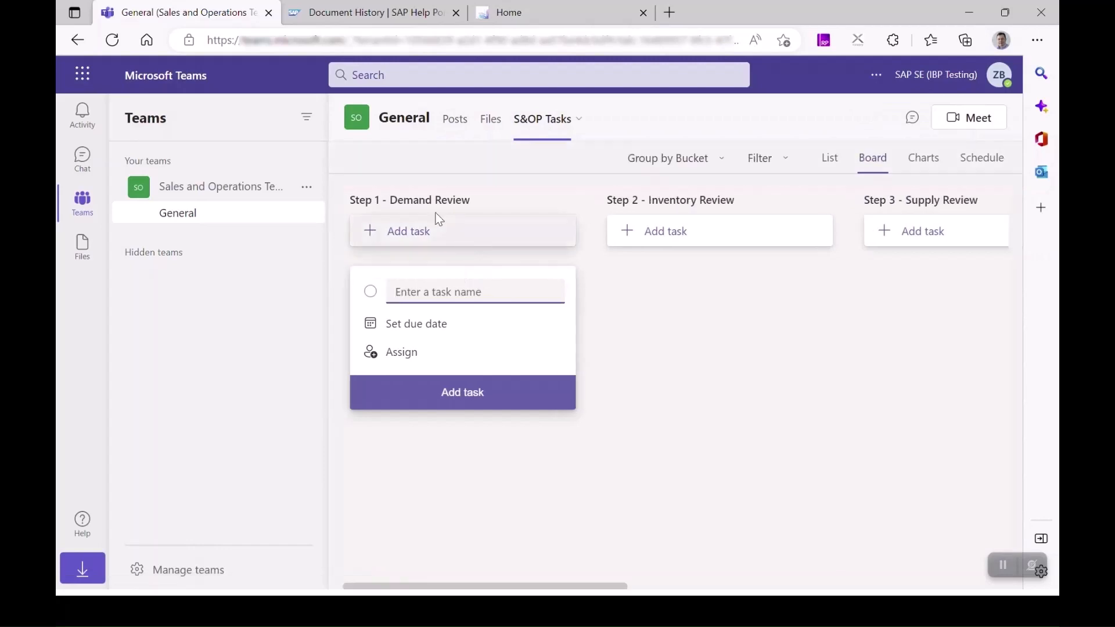
pyautogui.moveTo(416, 202)
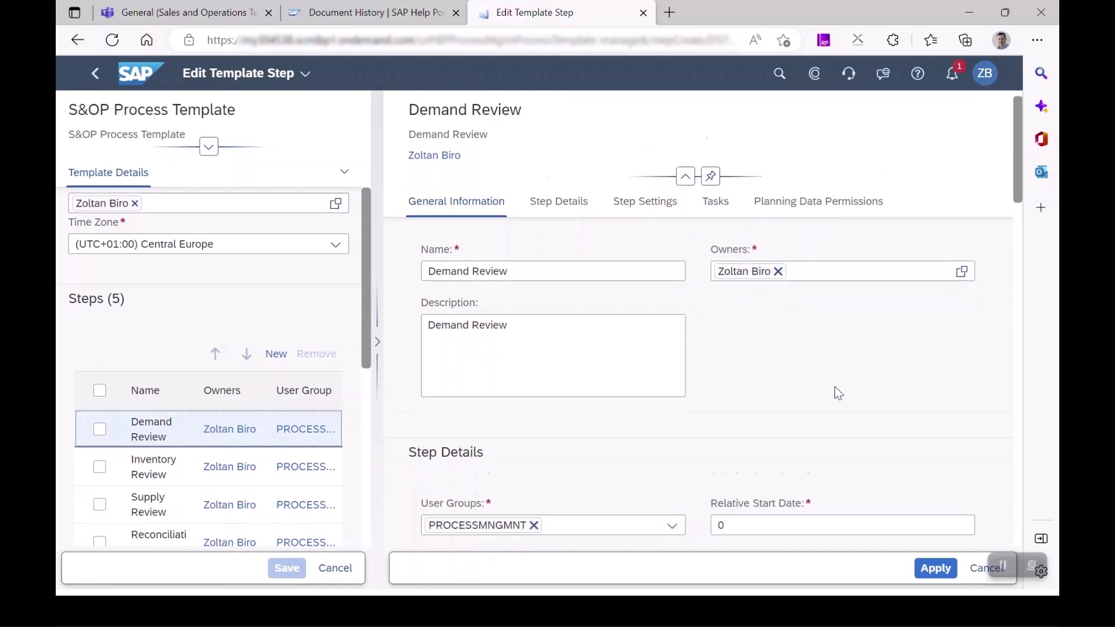
# - View the Demand Review step's Step Details with its Sales and Operations Team collaboration group
pyautogui.click(559, 201)
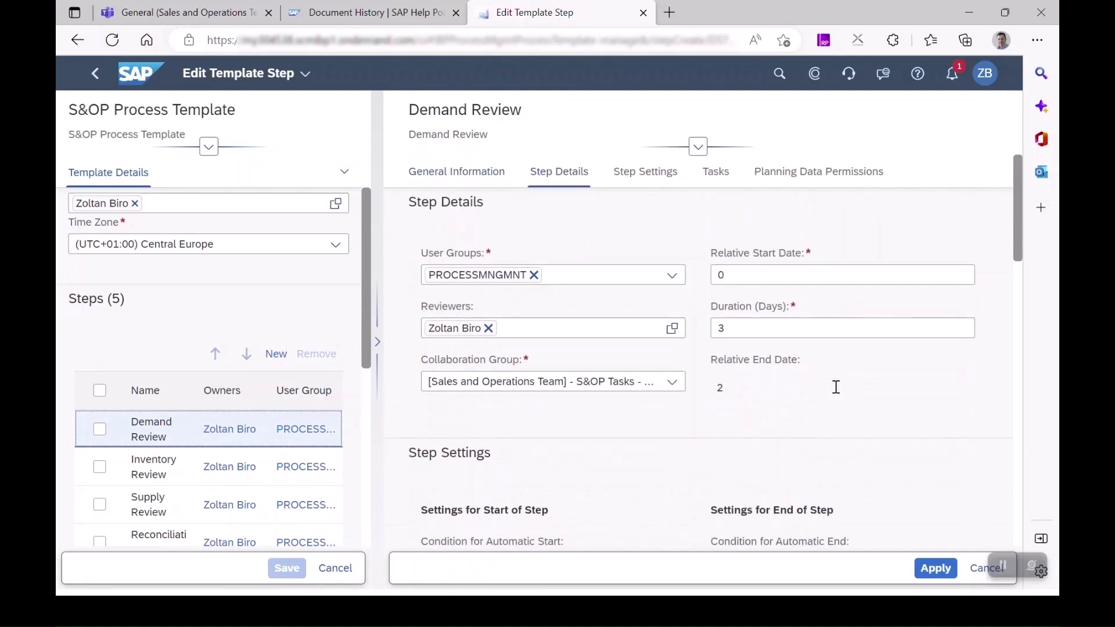
pyautogui.click(670, 381)
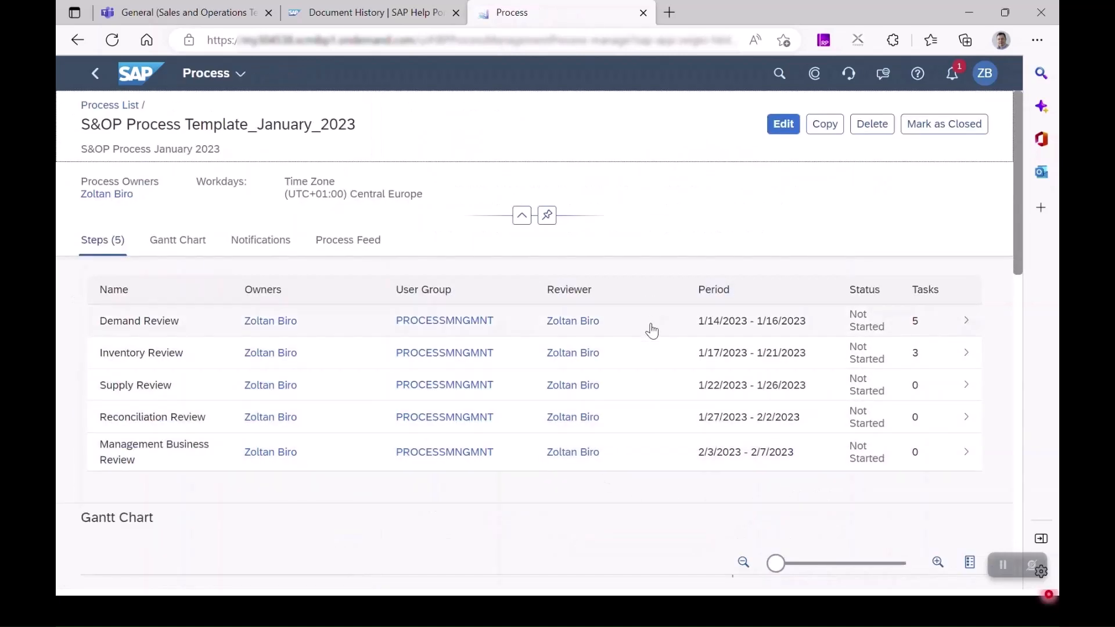
# - Start the Demand Review step of the January 2023 process and view its tasks
pyautogui.click(138, 321)
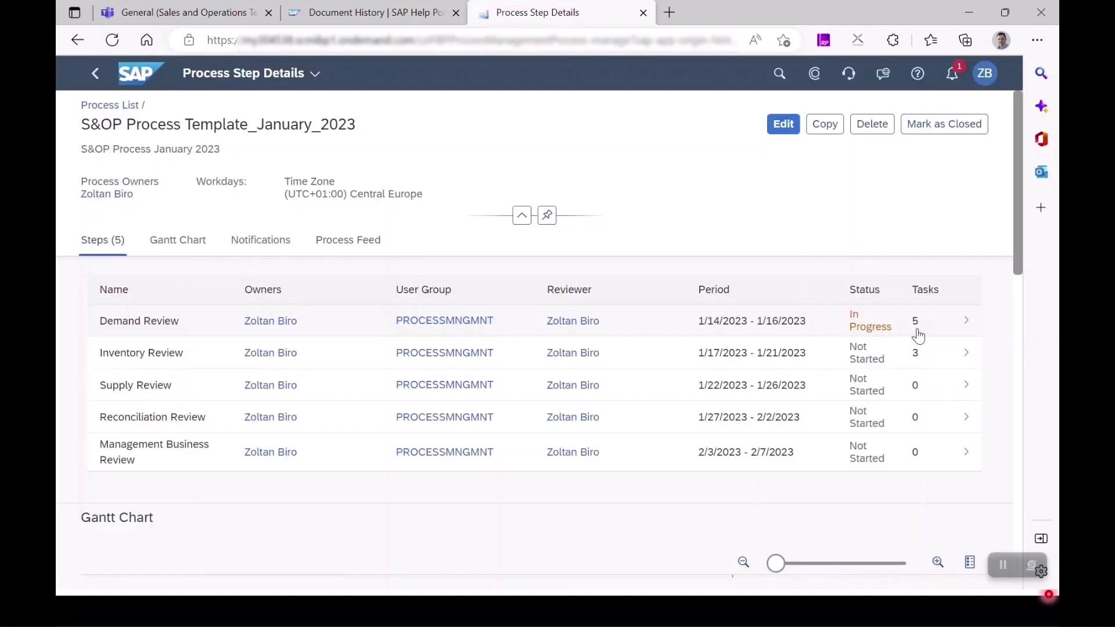
pyautogui.click(181, 12)
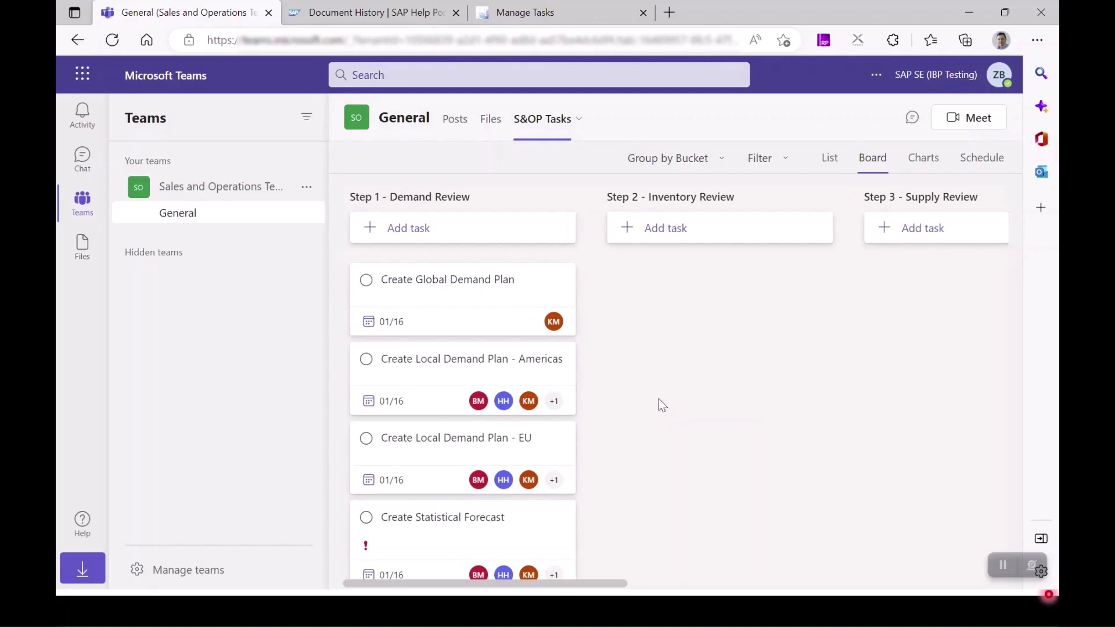
pyautogui.moveTo(521, 442)
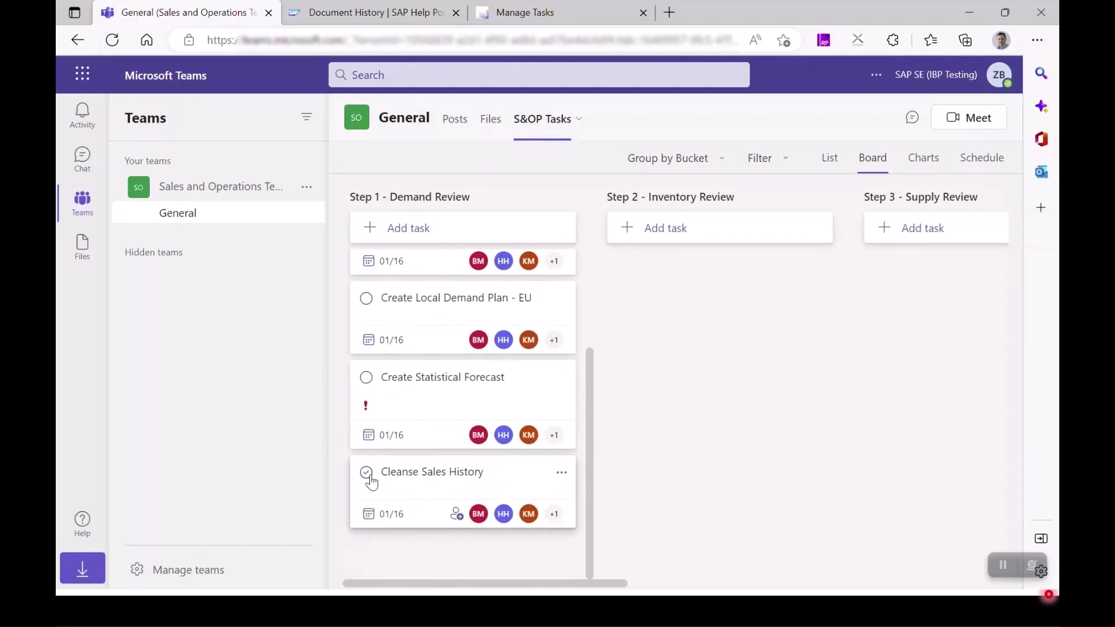
# - Complete the Cleanse Sales History card in the Step 1 - Demand Review bucket
pyautogui.click(366, 473)
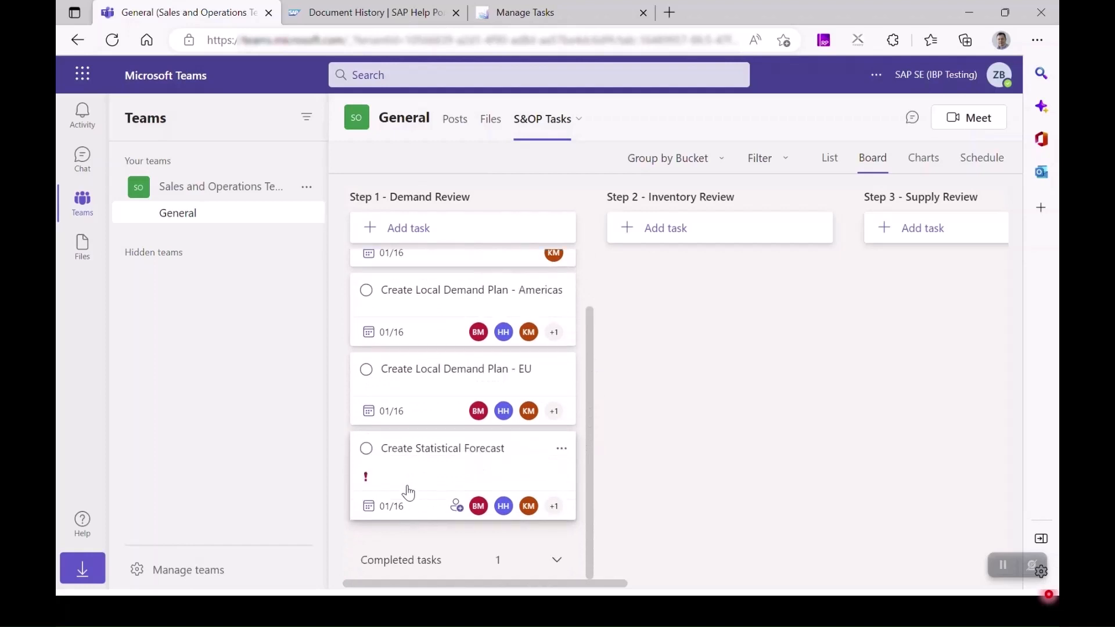
pyautogui.moveTo(473, 470)
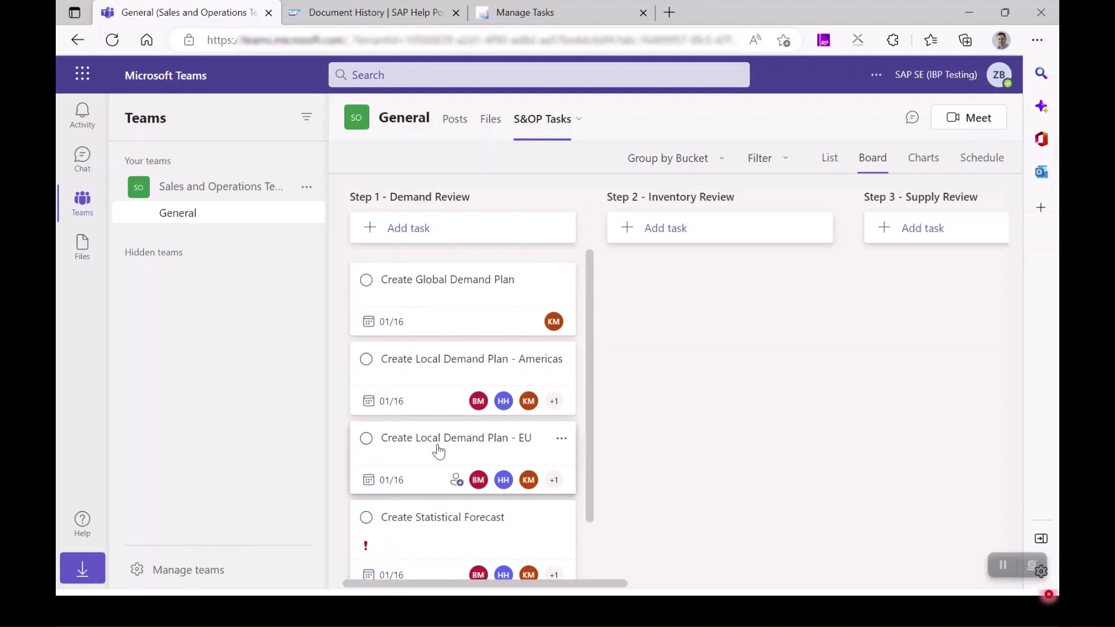
# - Set Create Local Demand Plan - EU's priority from Medium to Important
pyautogui.click(456, 438)
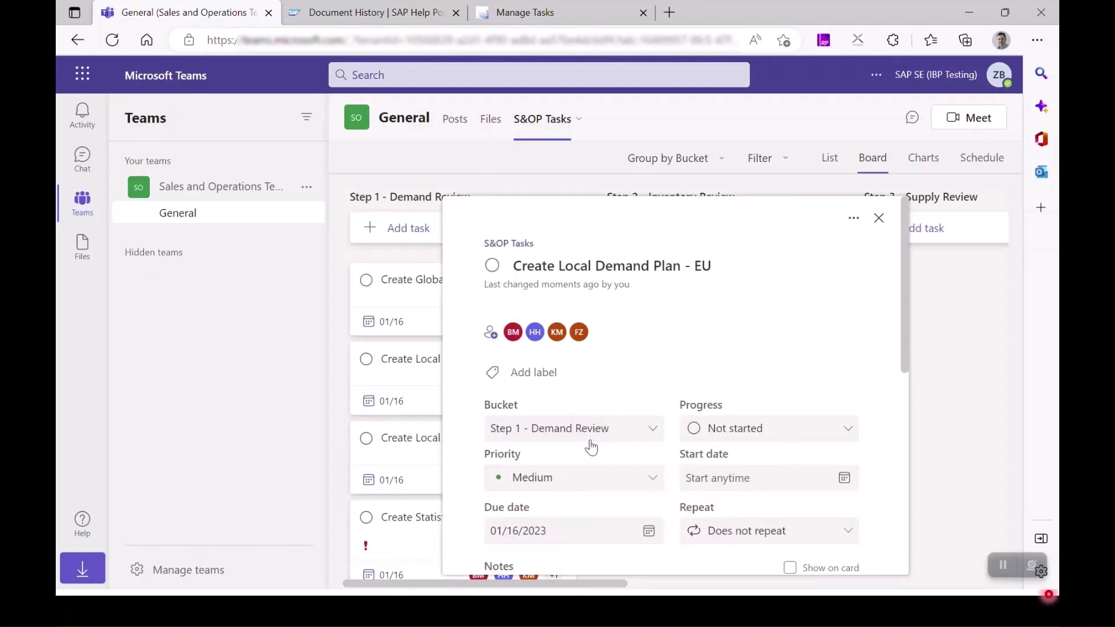
pyautogui.click(572, 478)
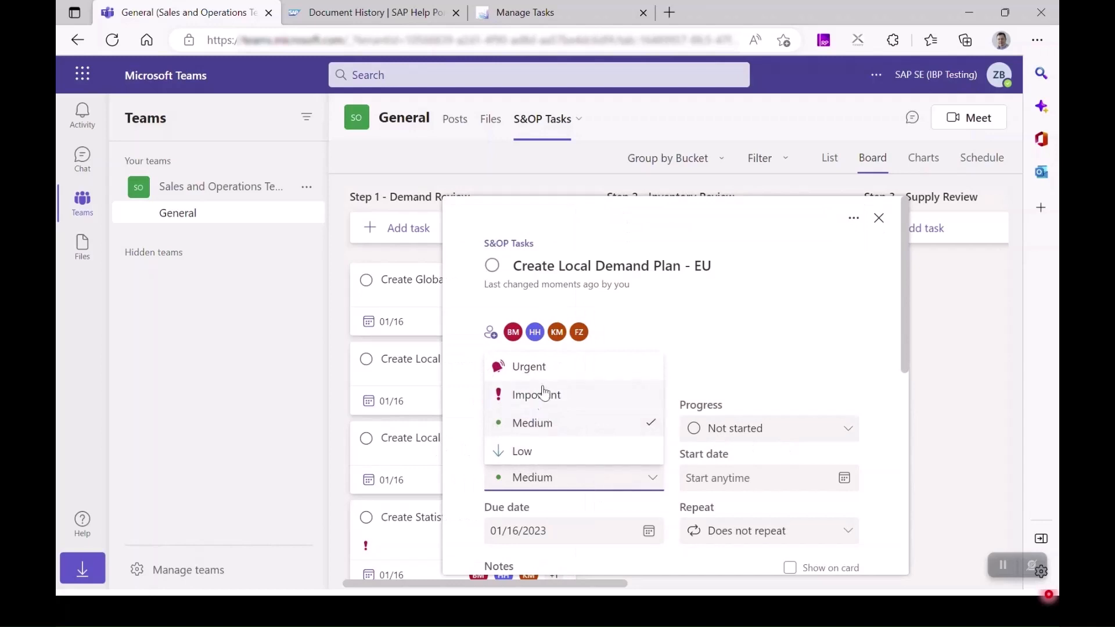
pyautogui.click(535, 395)
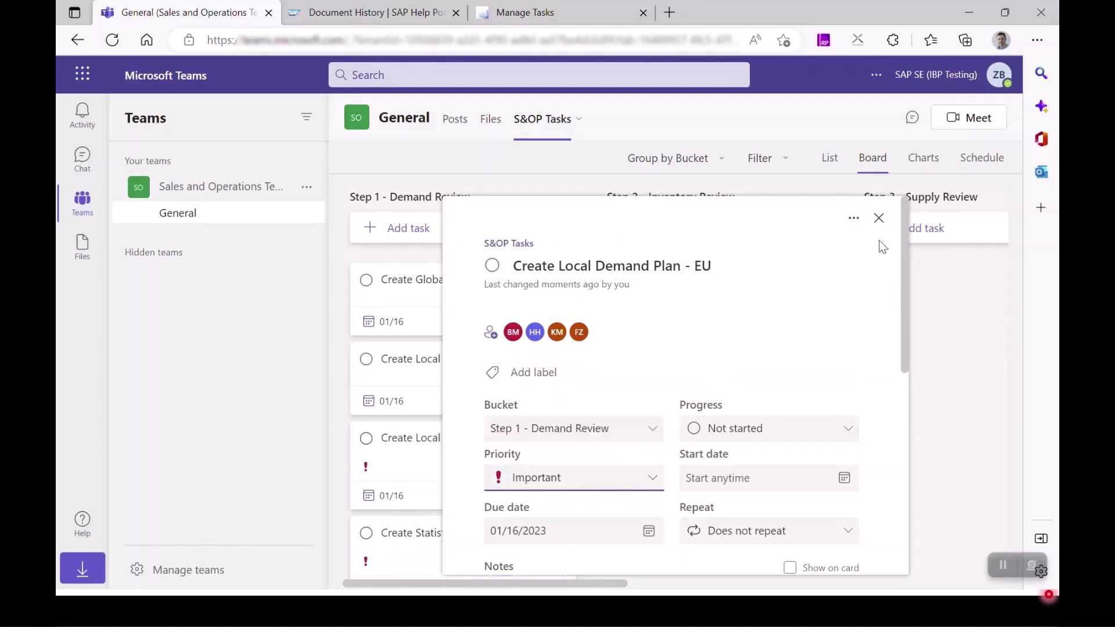
pyautogui.click(880, 217)
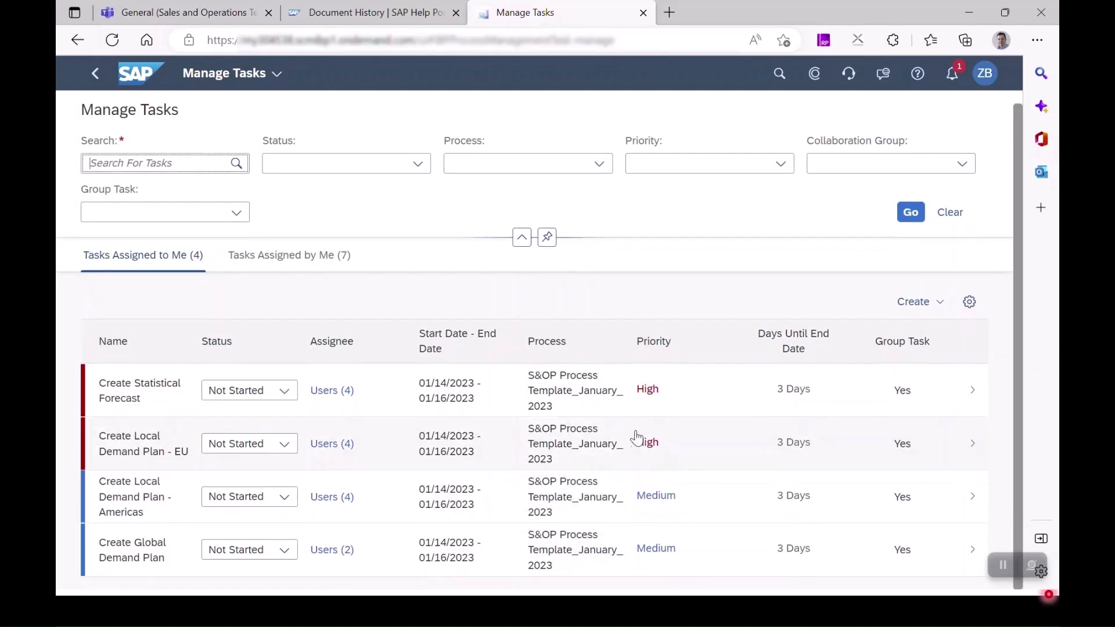
pyautogui.moveTo(653, 446)
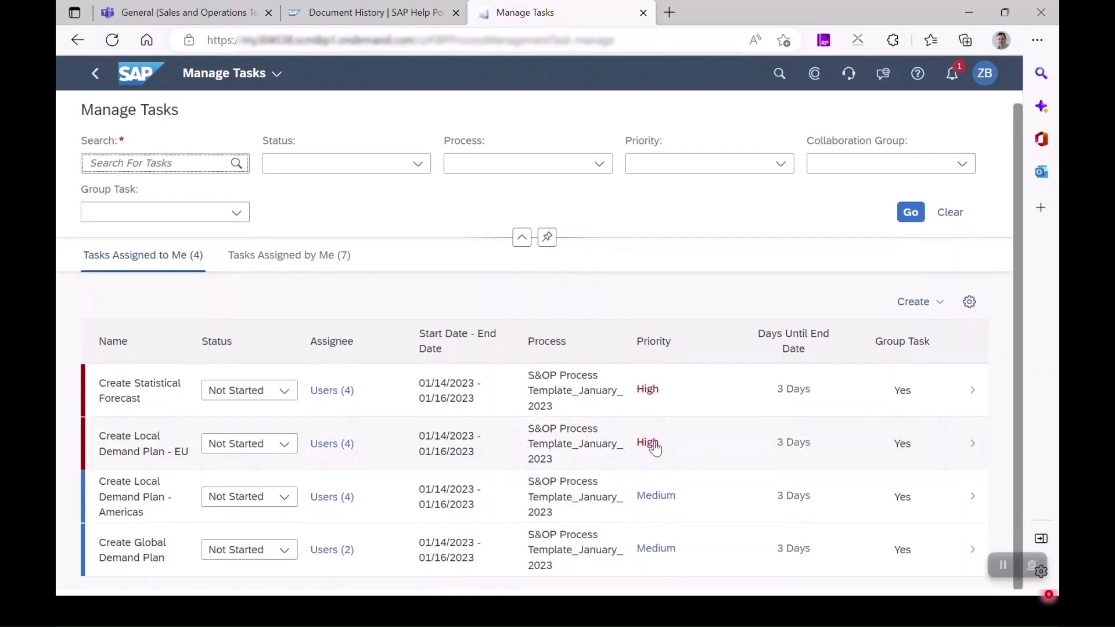
pyautogui.moveTo(660, 456)
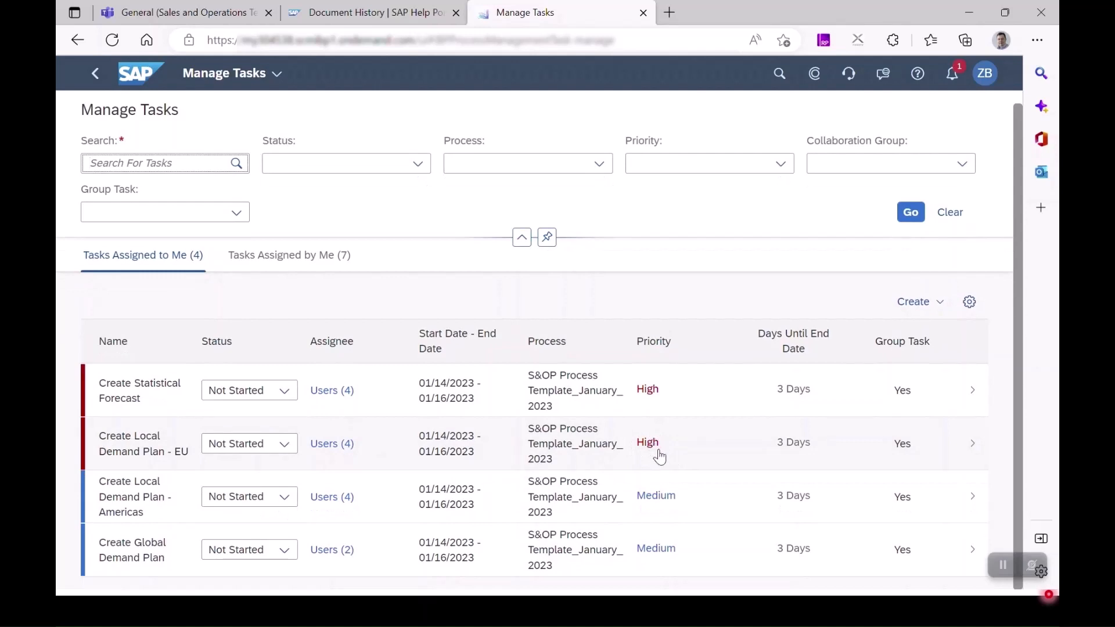